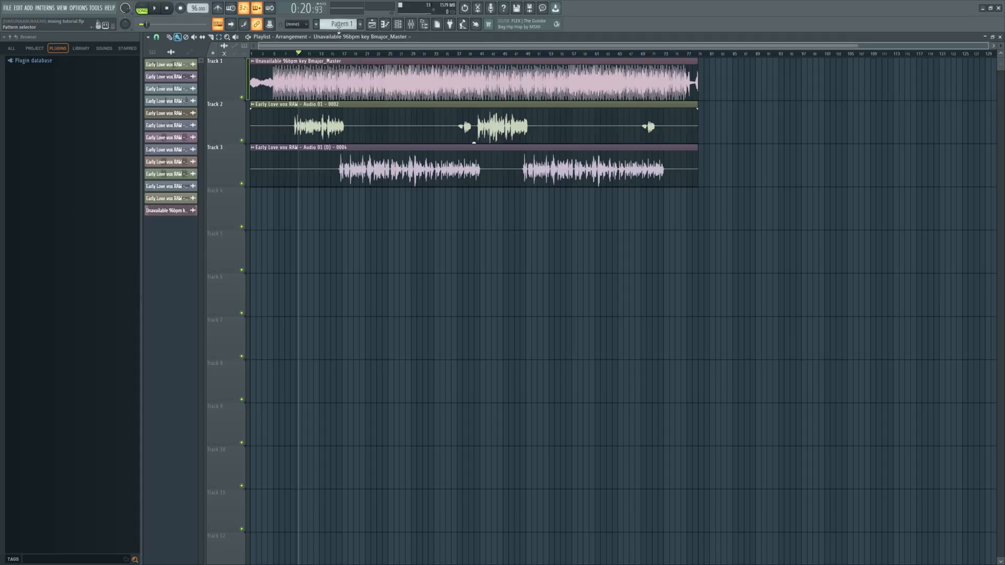
Step: Open the channel settings for the Unavailable 96bpm key Bmajor_Master clip
left_click(154, 8)
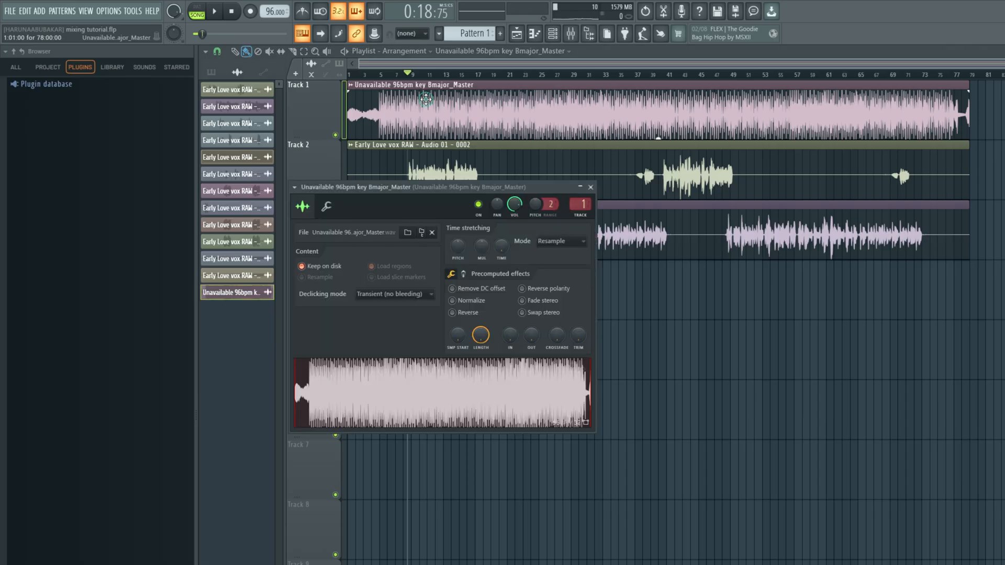
Step: Start Detect tempo on the Master sample from its waveform options
right_click(436, 401)
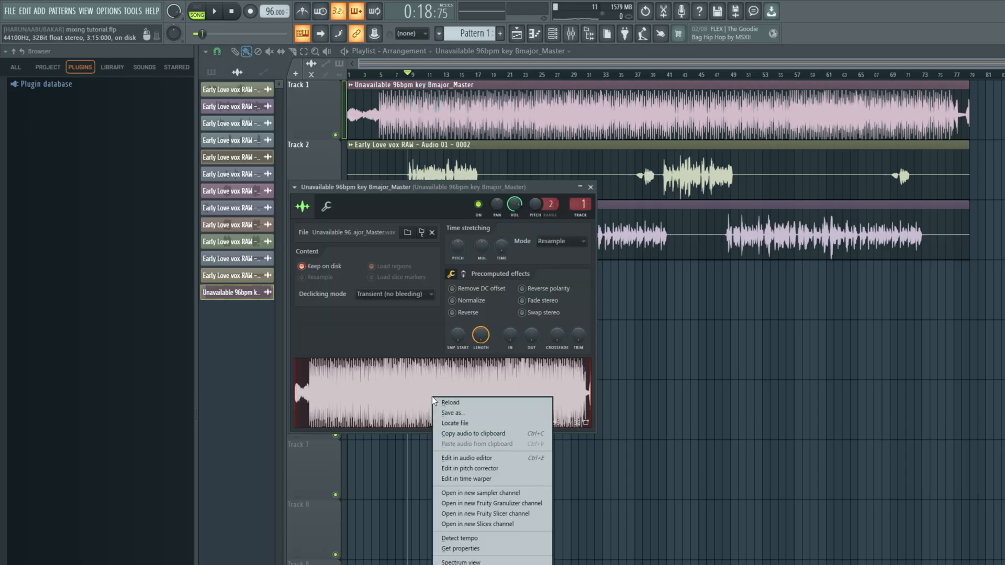
left_click(460, 538)
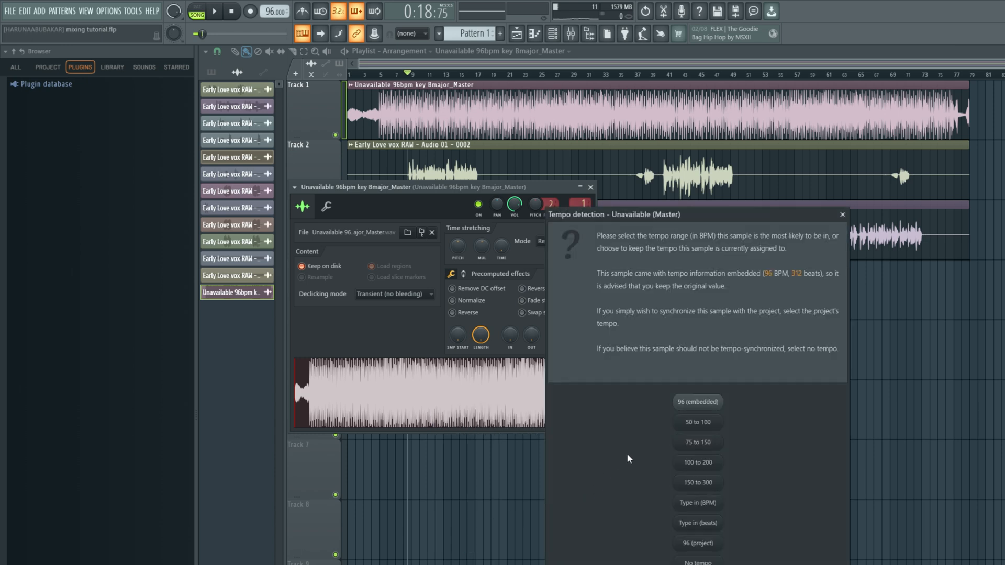
mouse_move(659, 444)
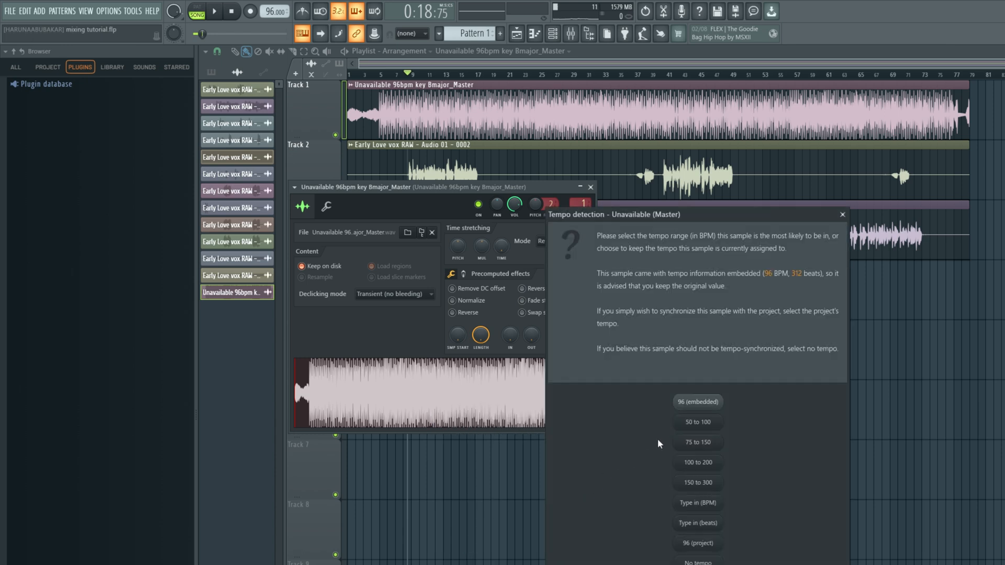
mouse_move(702, 458)
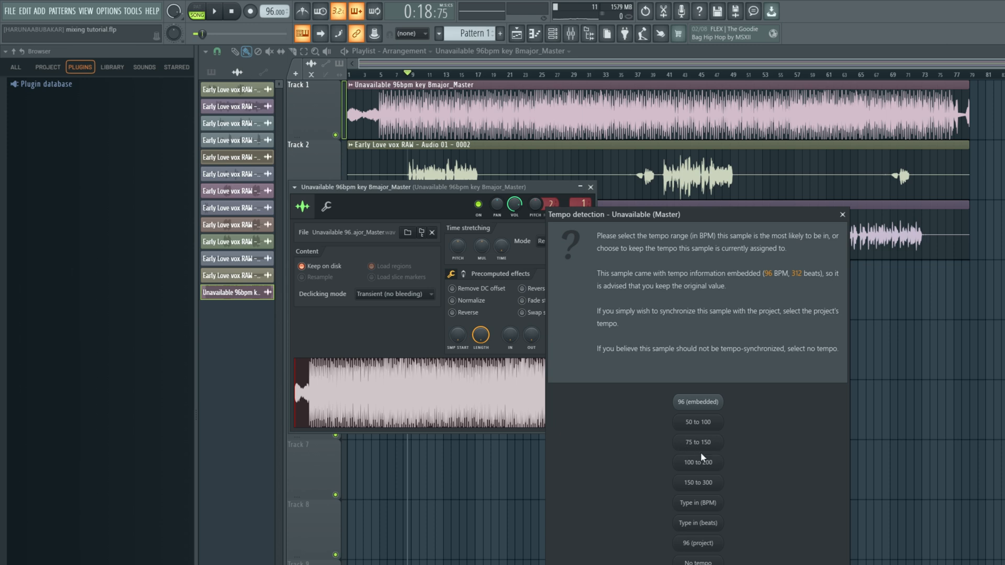
mouse_move(716, 464)
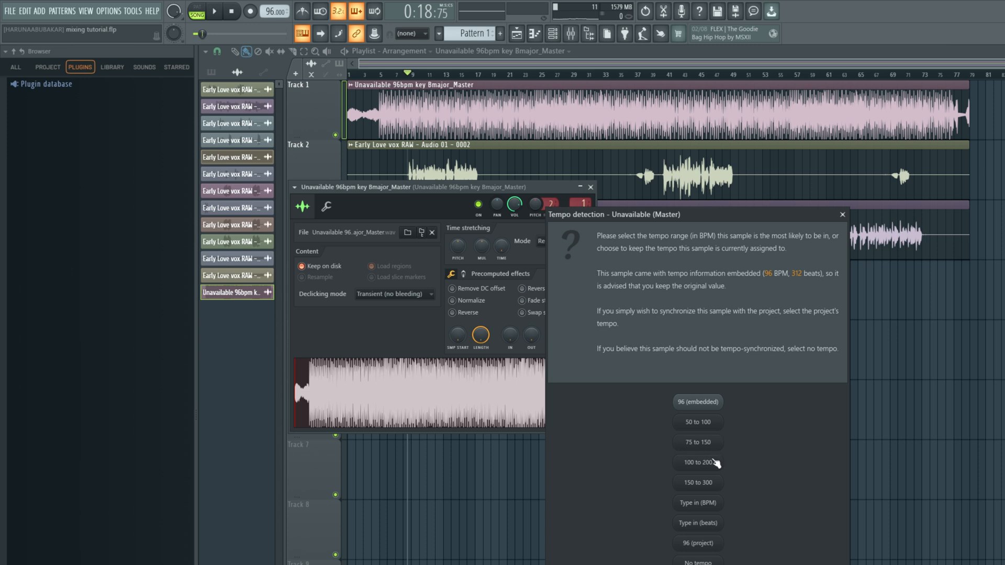
mouse_move(711, 474)
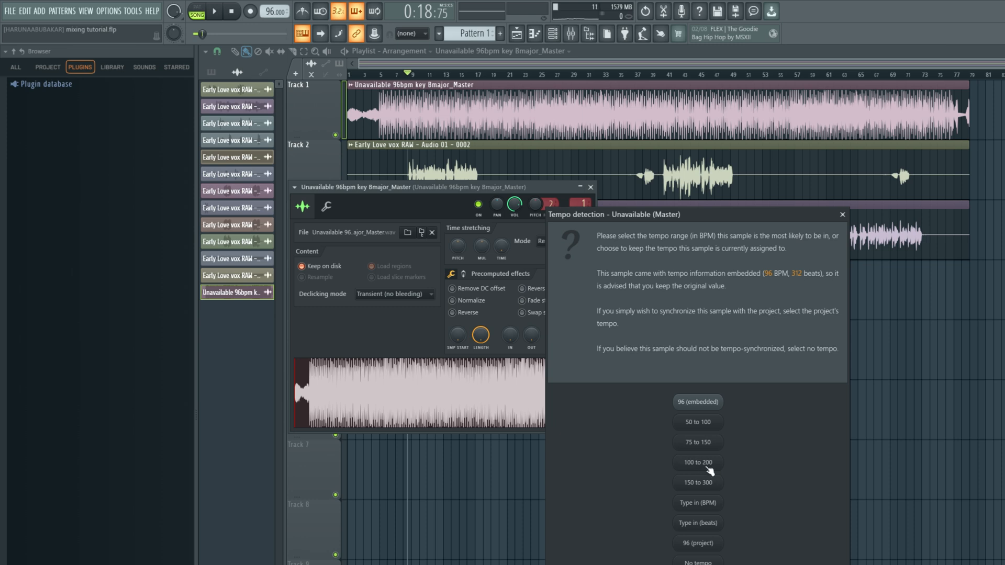
mouse_move(698, 449)
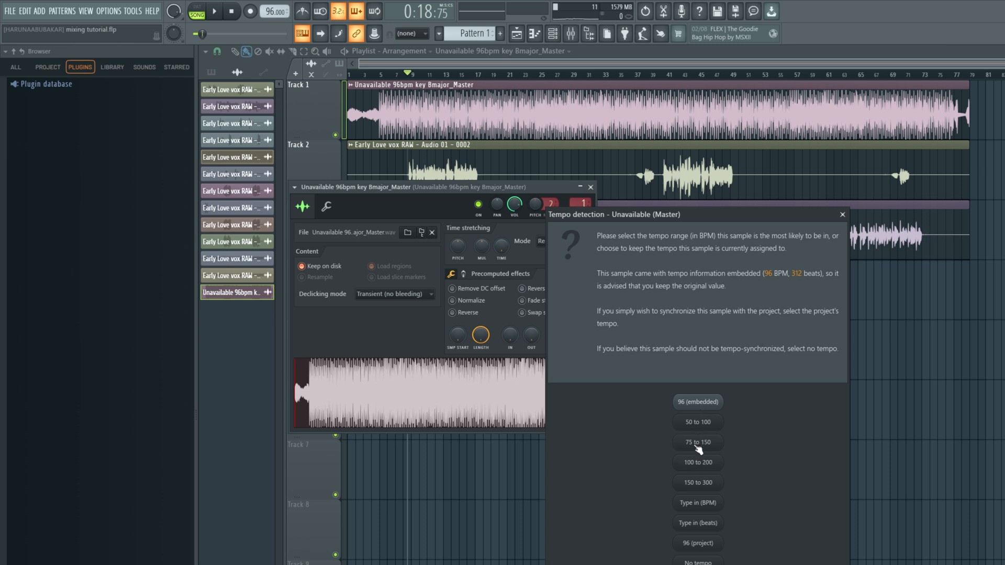
mouse_move(695, 451)
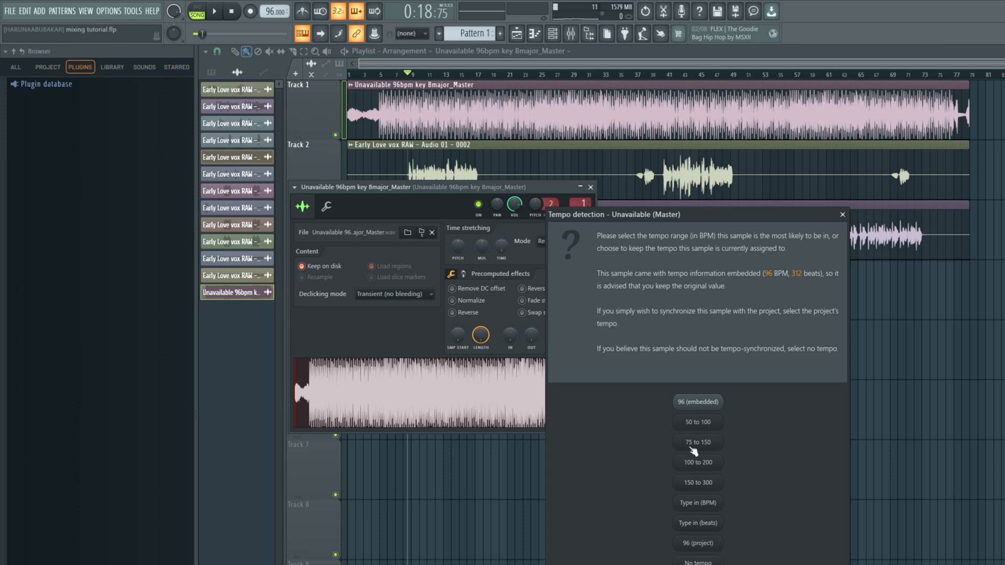
Step: Choose a tempo range for the sample, then play and reposition the arrangement
left_click(697, 442)
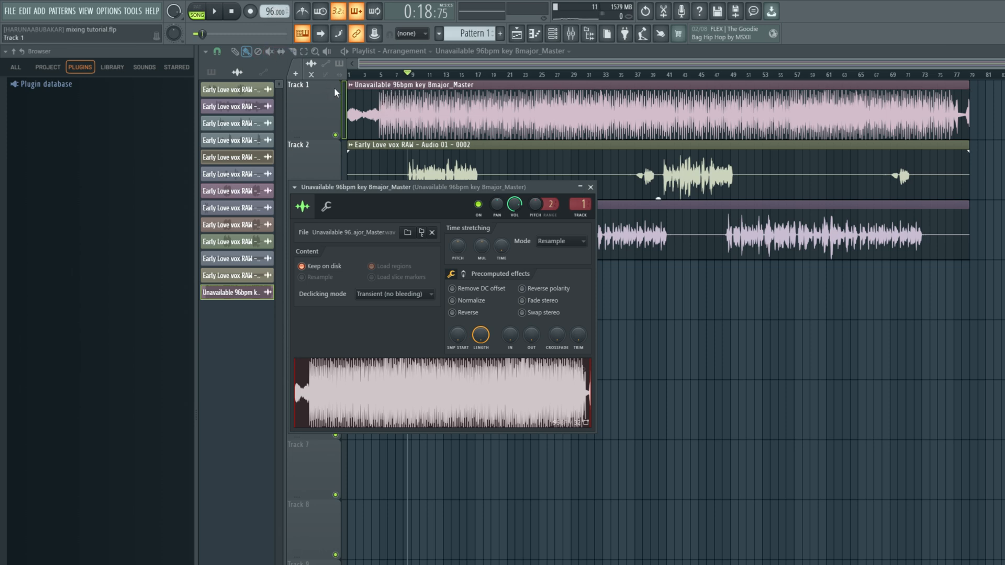
mouse_move(468, 115)
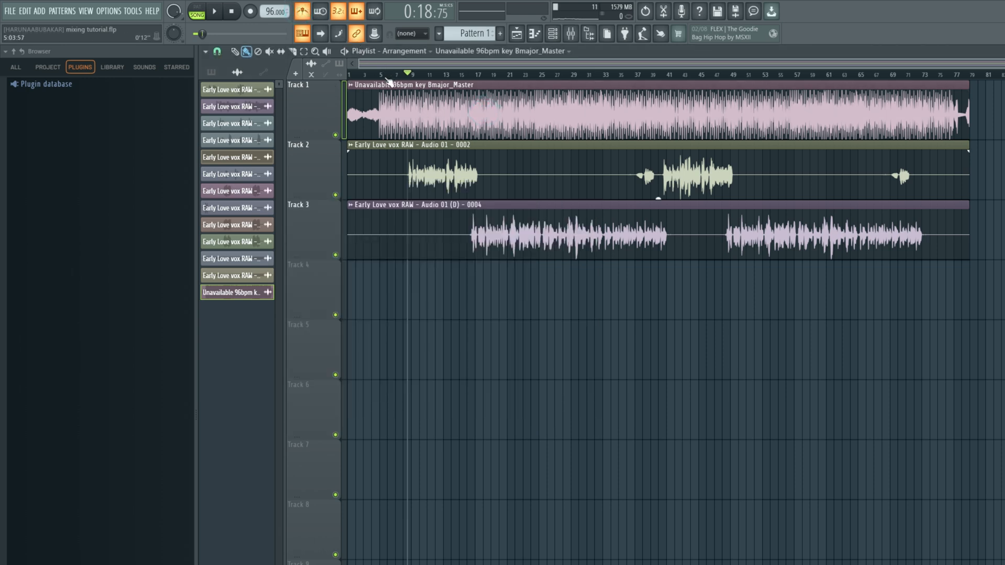
left_click(212, 11)
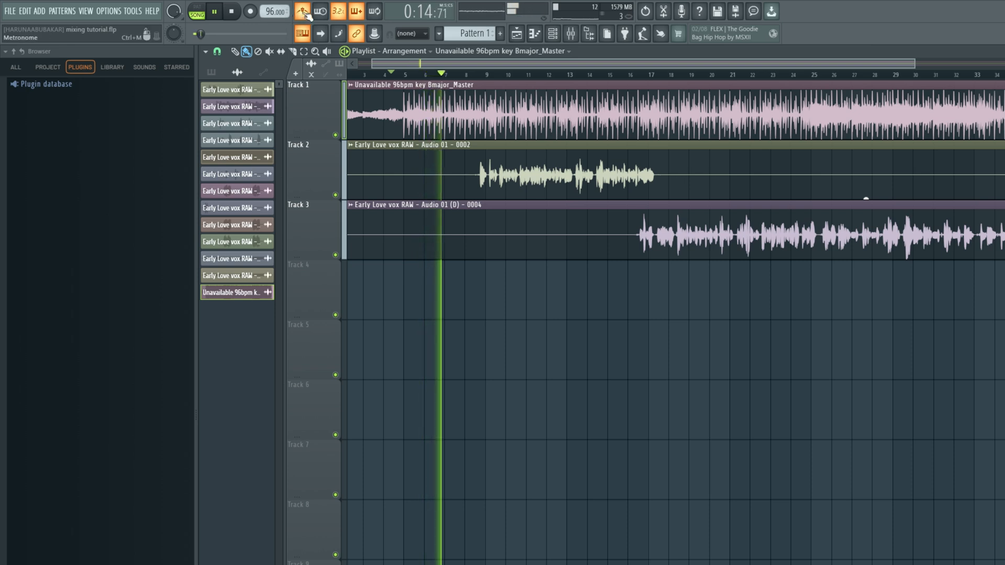
left_click(214, 12)
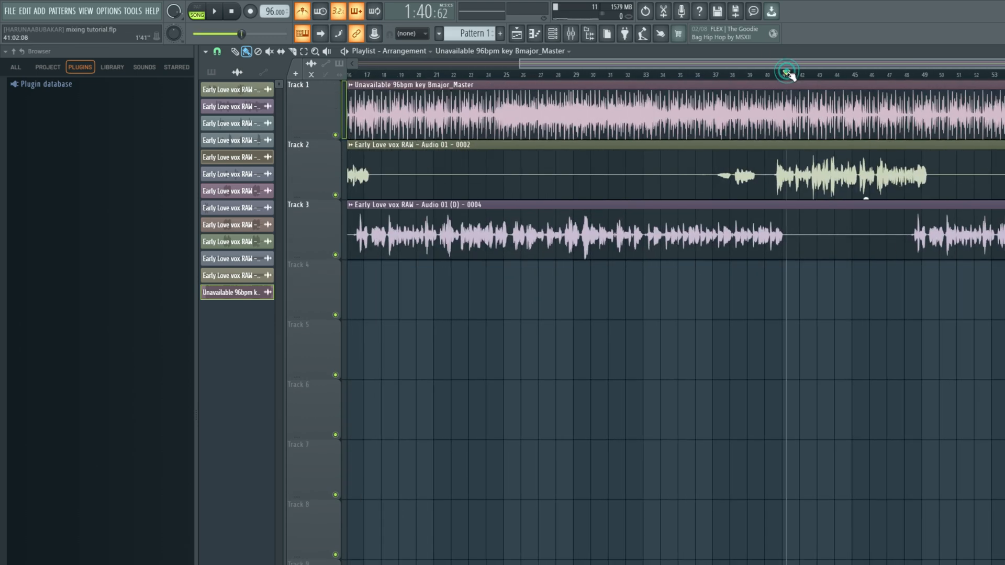
left_click(213, 10)
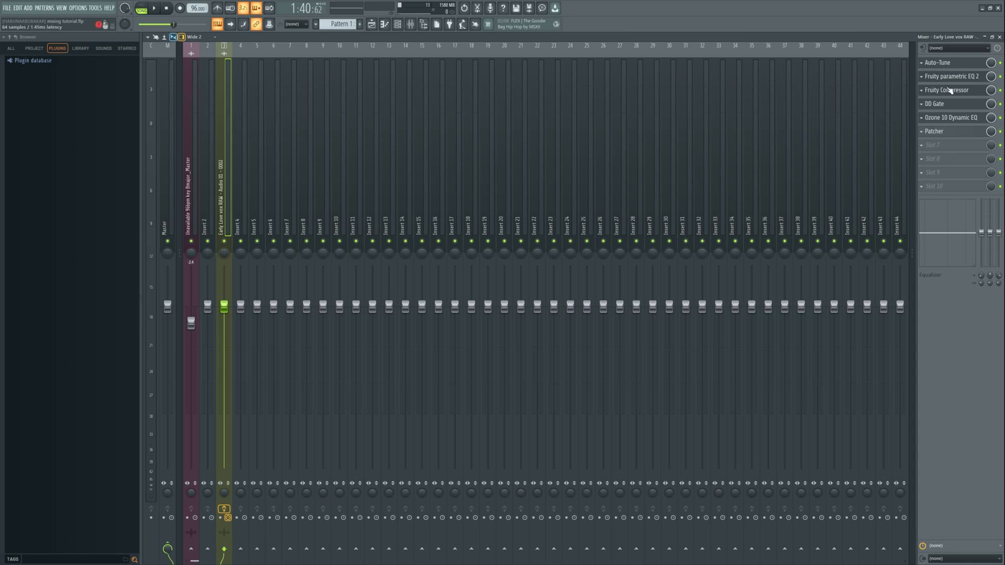
mouse_move(950, 90)
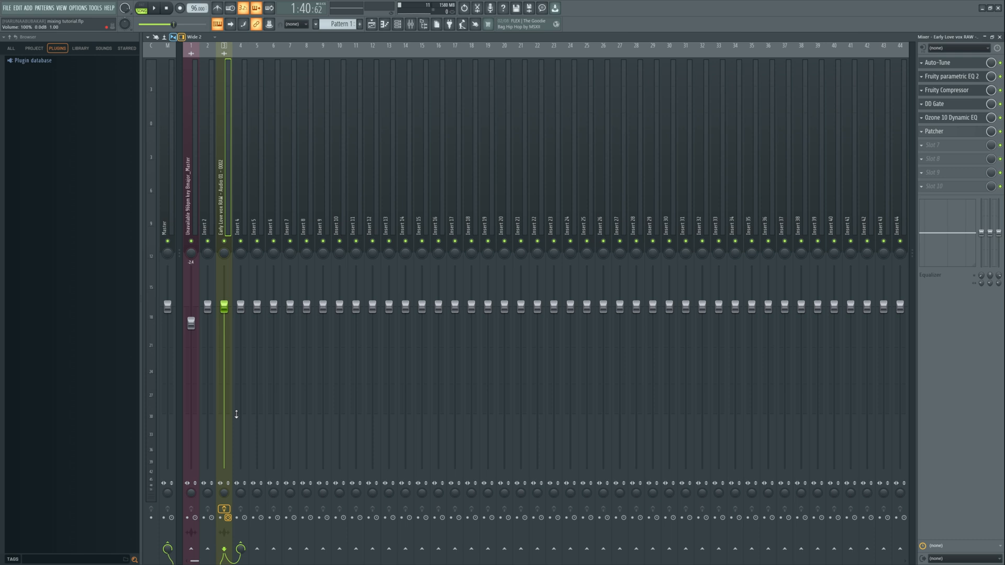
mouse_move(285, 367)
type("r")
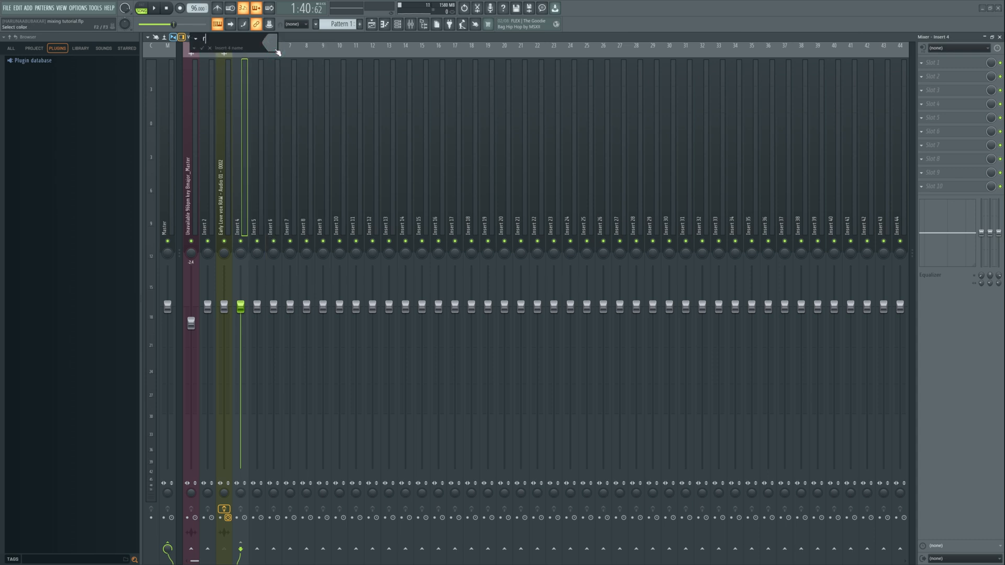
Step: Name mixer Insert 4 'reverb send LEAD VOX'
type("everb send")
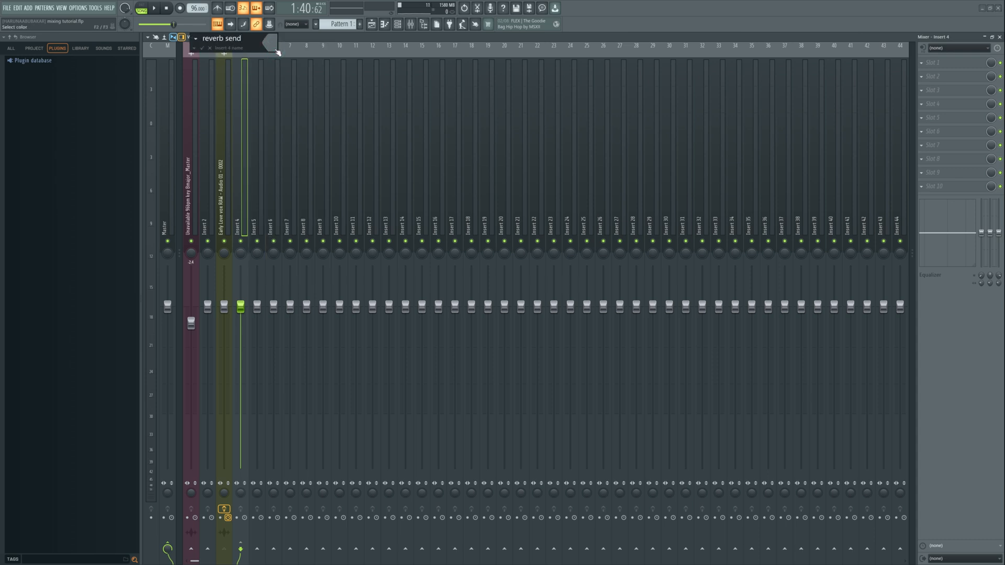
type("LEAD")
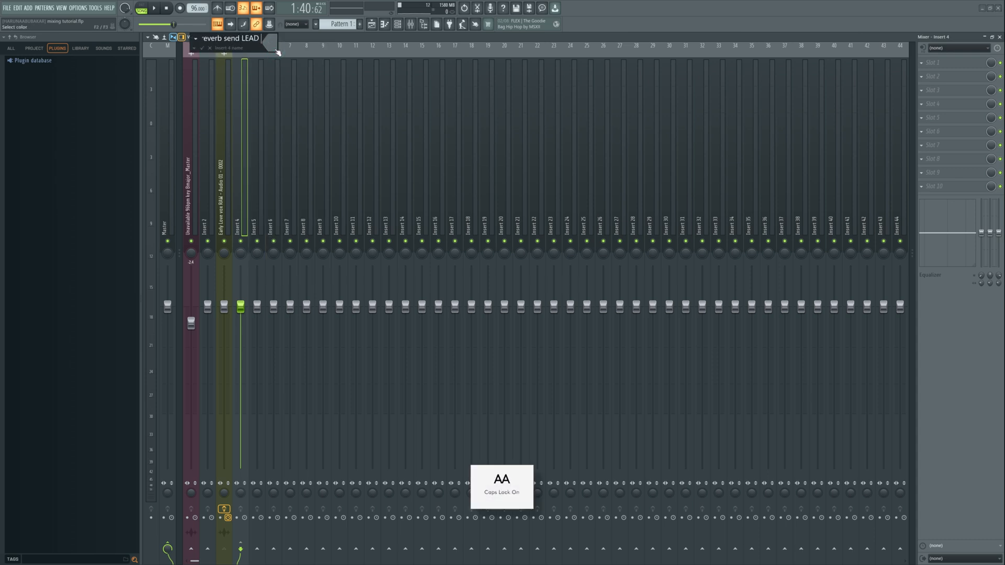
type("VOX")
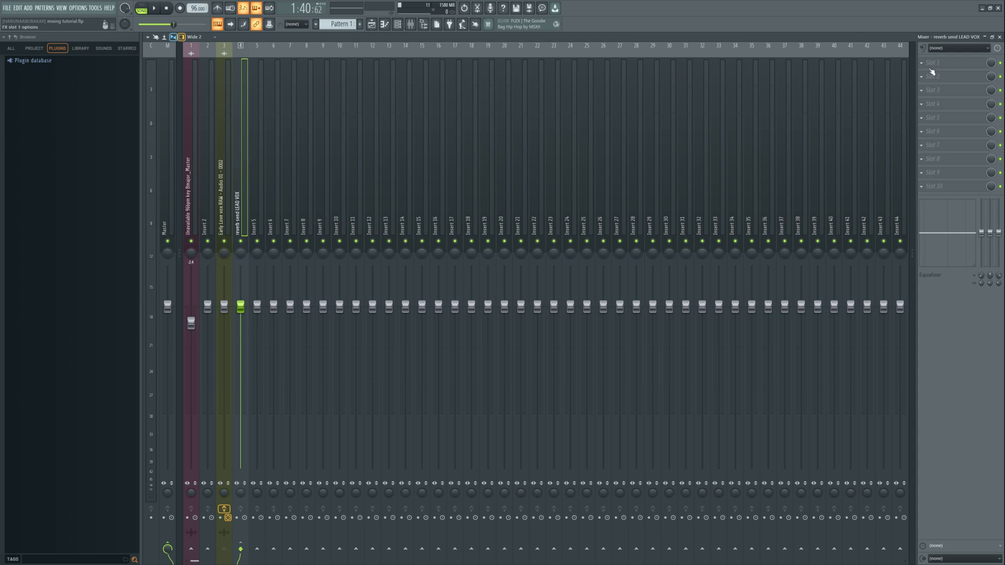
Step: Load Fruity Reeverb 2 into Slot 1 of the reverb send LEAD VOX insert
left_click(921, 62)
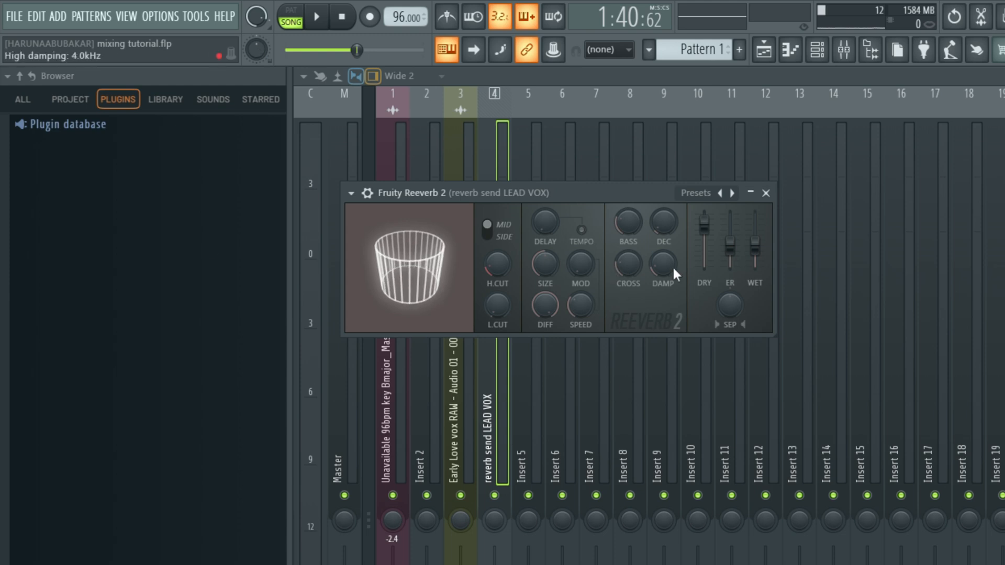
Step: Set Reeverb 2 dry fully down, wet to about half and raise early reflections
left_click_drag(704, 269, 704, 227)
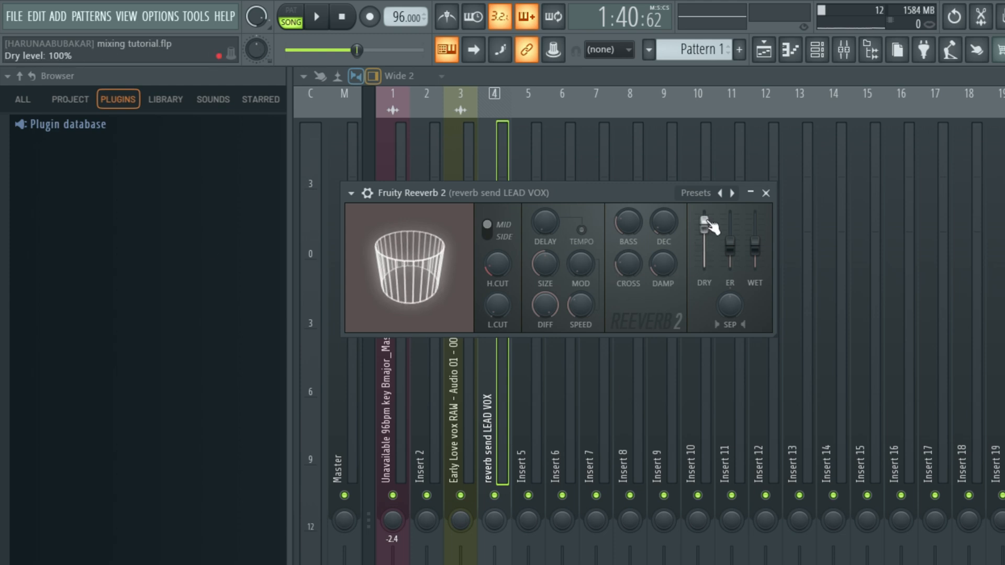
left_click(705, 221)
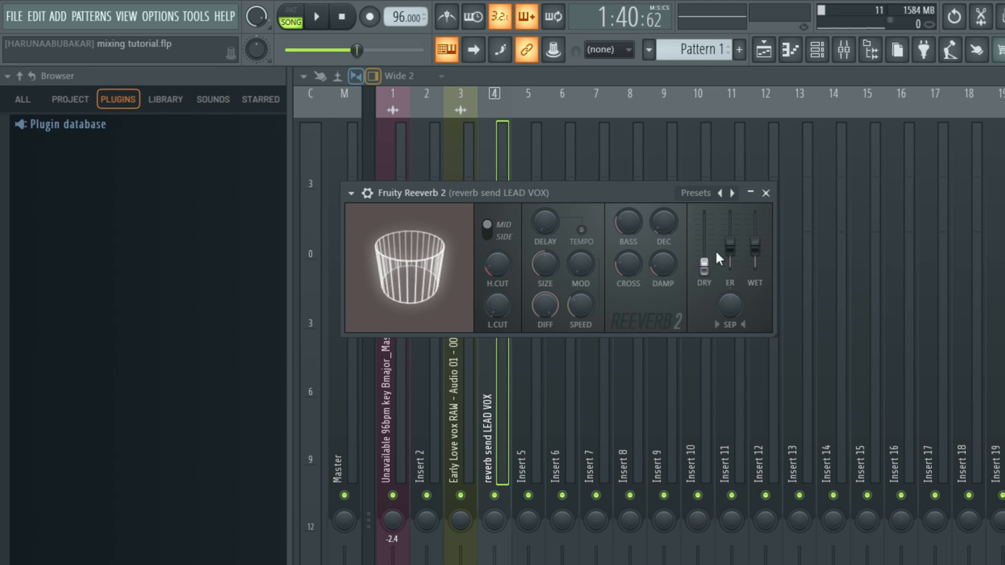
left_click_drag(755, 269, 755, 247)
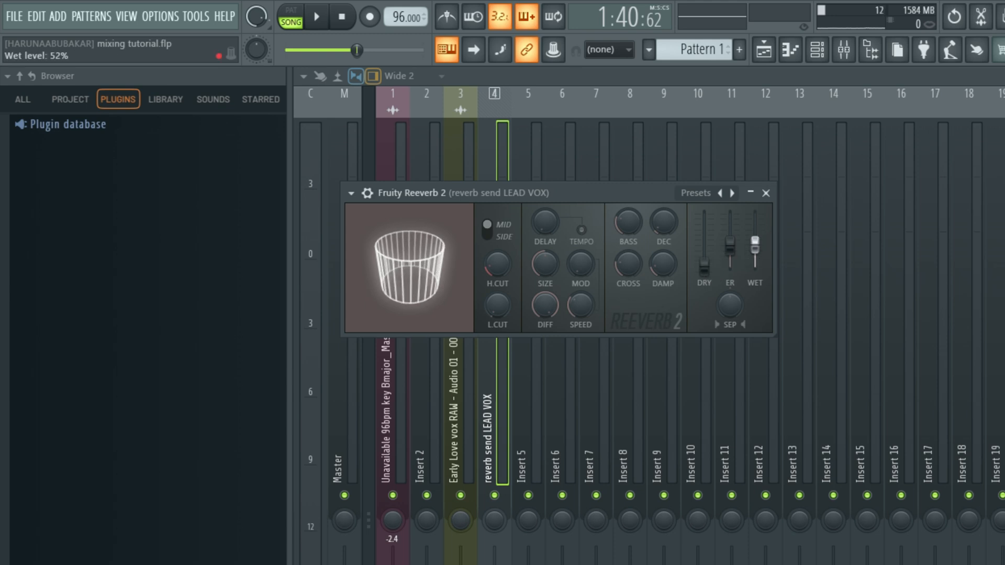
left_click_drag(755, 263, 755, 231)
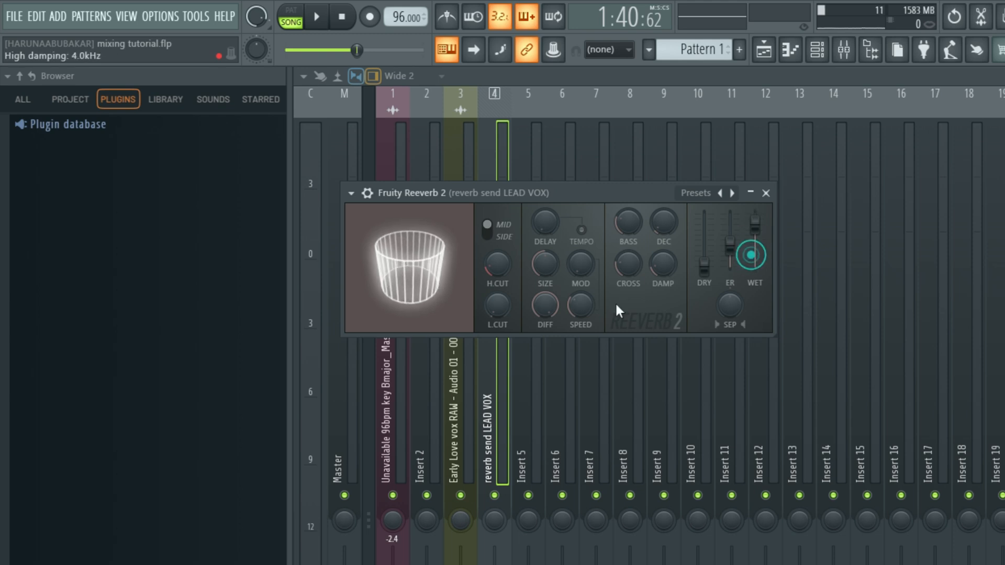
Step: Reopen Reeverb 2 on the send track and nudge a setting upward
left_click(315, 15)
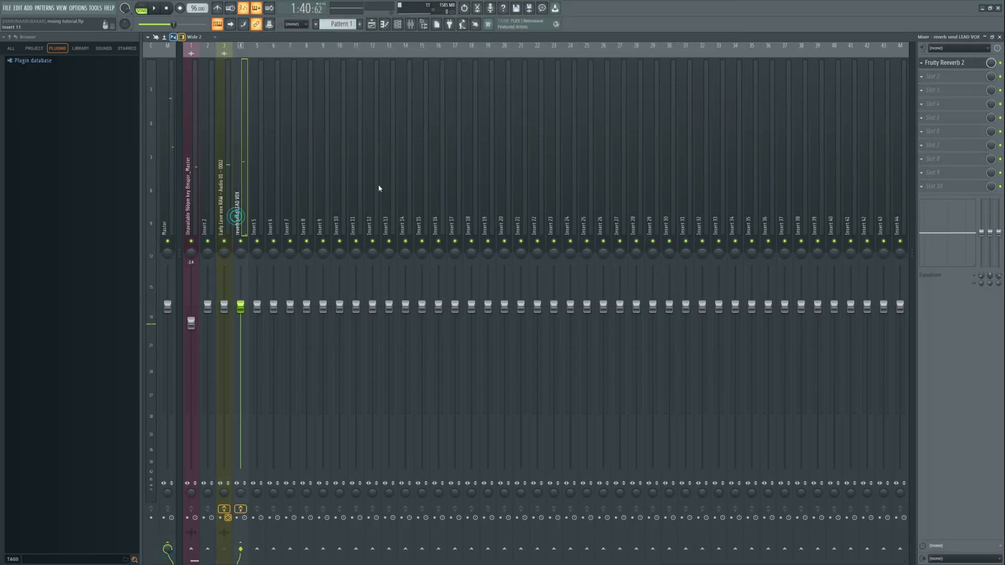
left_click(953, 62)
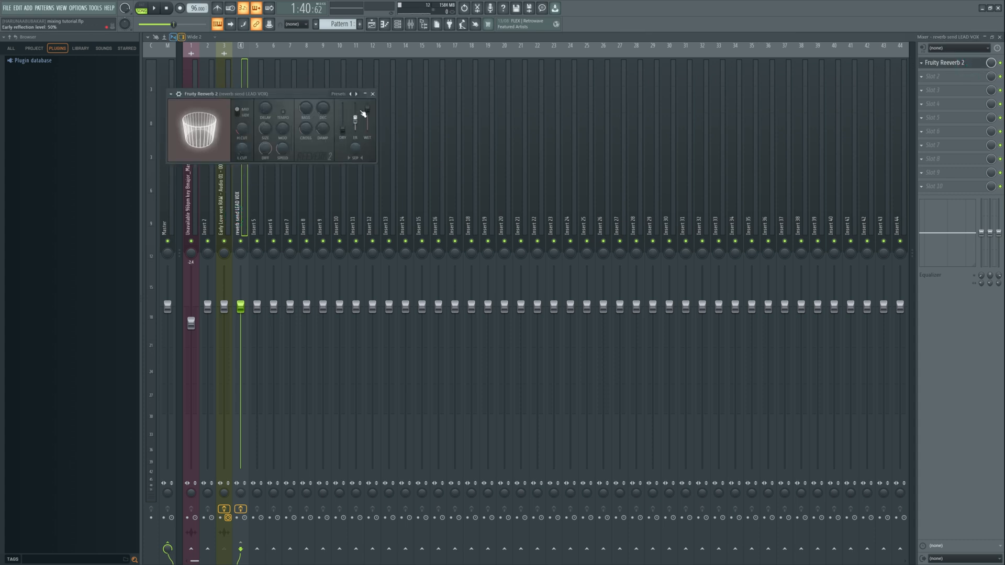
left_click_drag(368, 122, 368, 106)
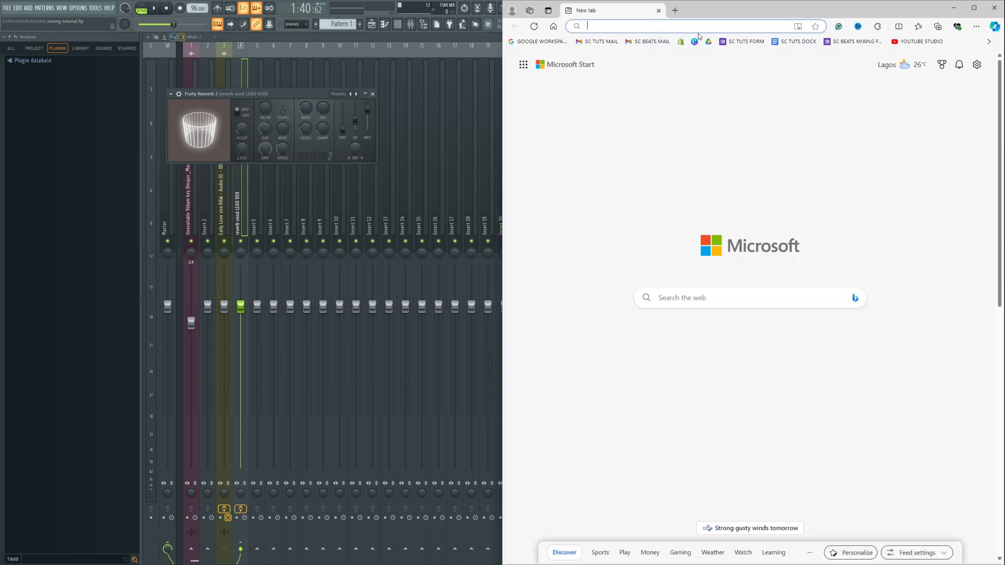
Step: Search 'REVERB CALCULATOR' and open the reverbcalculator.com result
type("REVERB CALCULATOR")
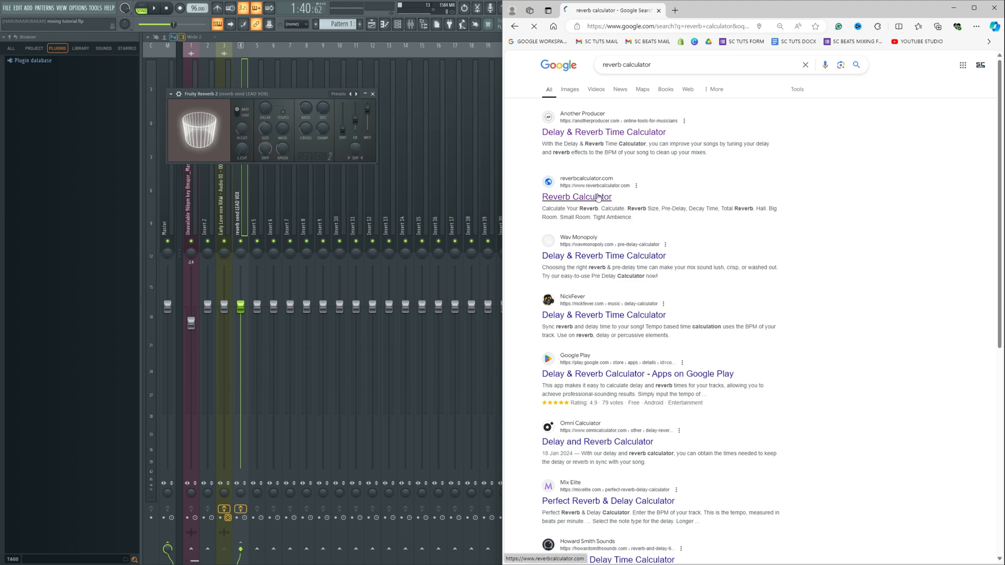
left_click(576, 197)
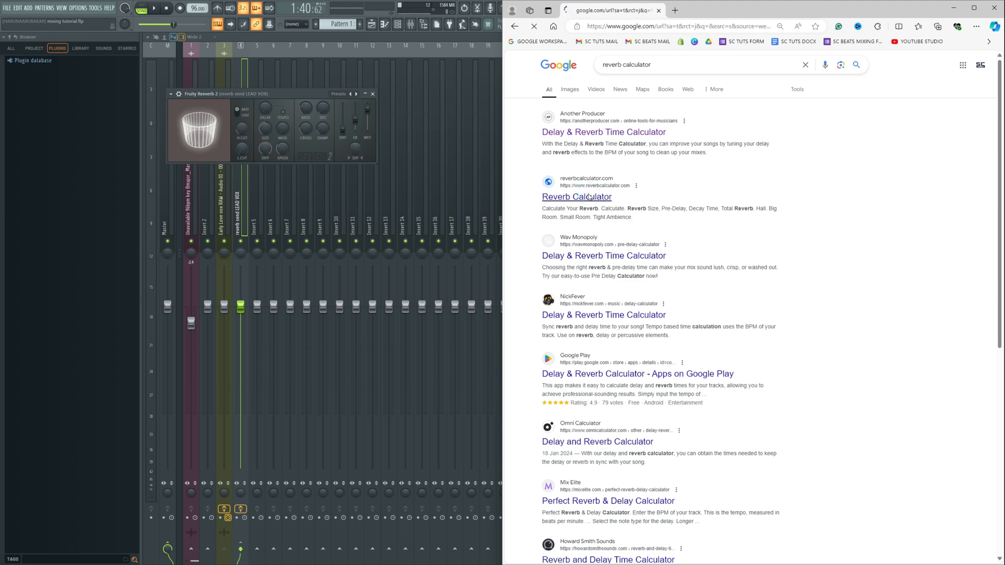
left_click(576, 196)
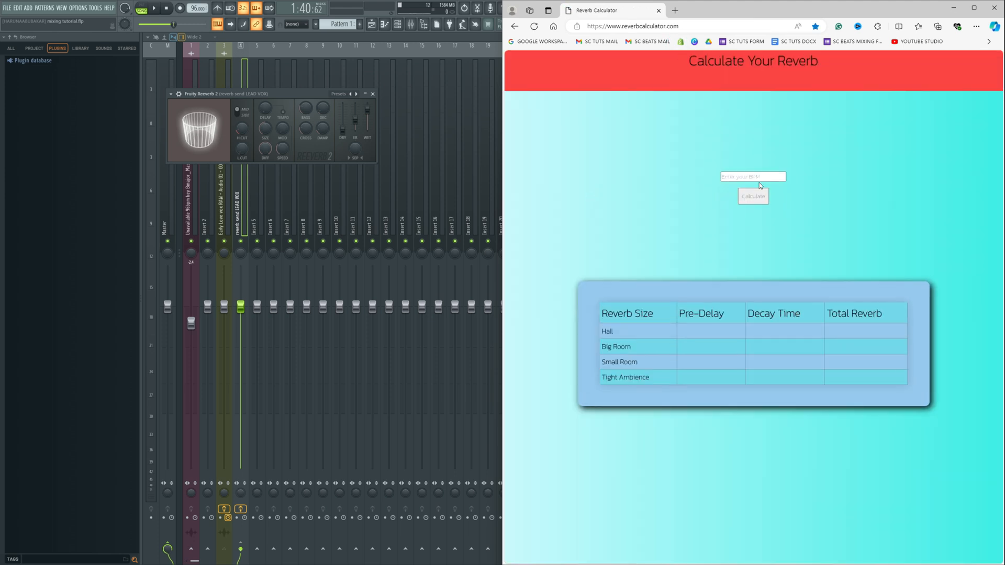
Step: Enter the 96 BPM tempo and calculate the reverb timing table
left_click(753, 176)
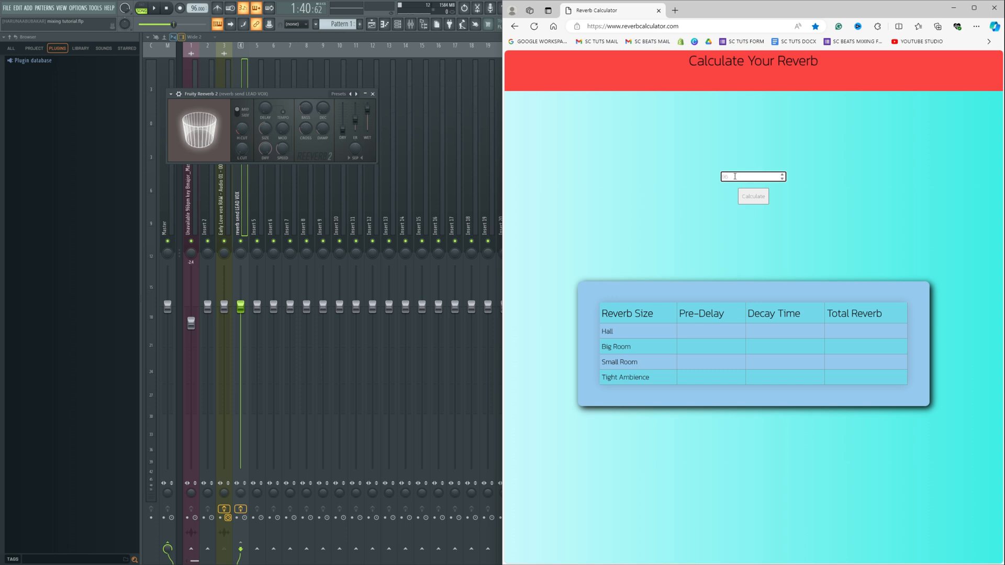
left_click(753, 196)
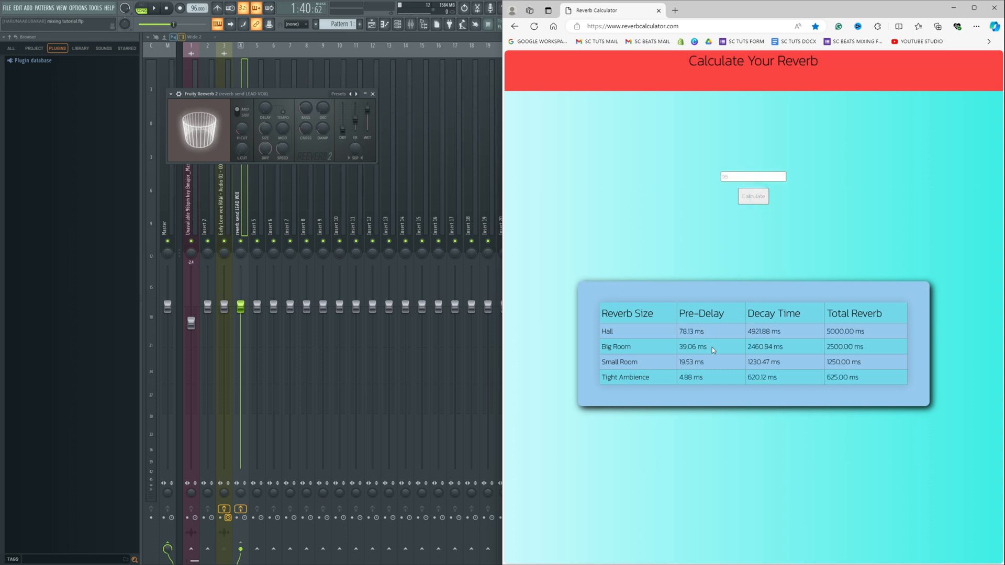
mouse_move(646, 352)
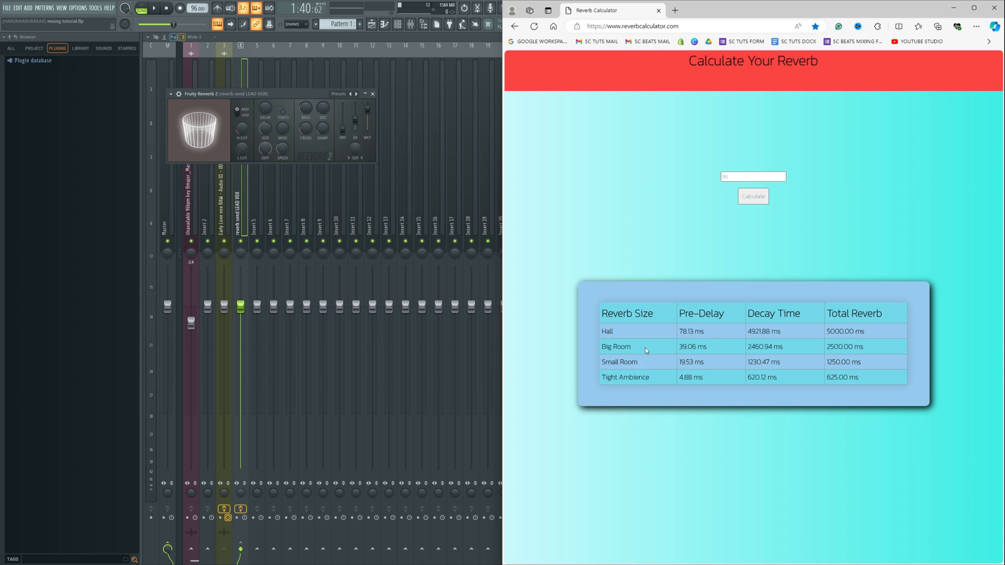
mouse_move(635, 350)
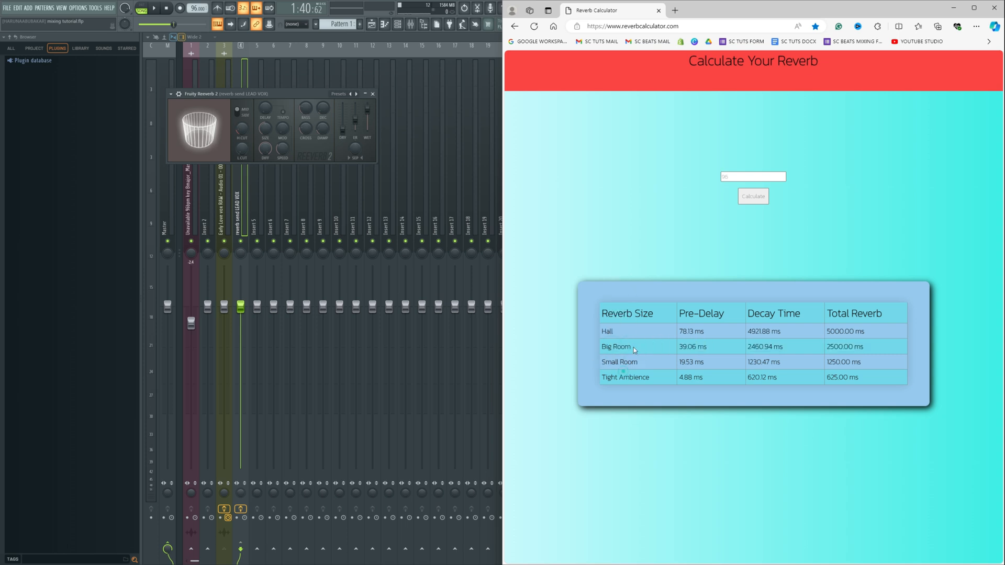
mouse_move(645, 351)
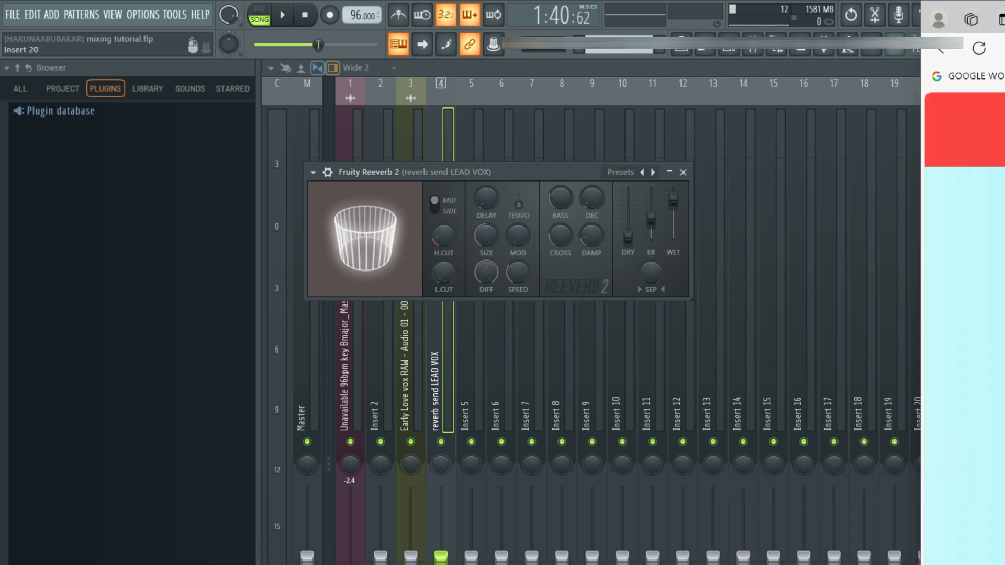
Step: Enlarge the Reeverb 2 room size and close its window
left_click_drag(589, 199, 589, 211)
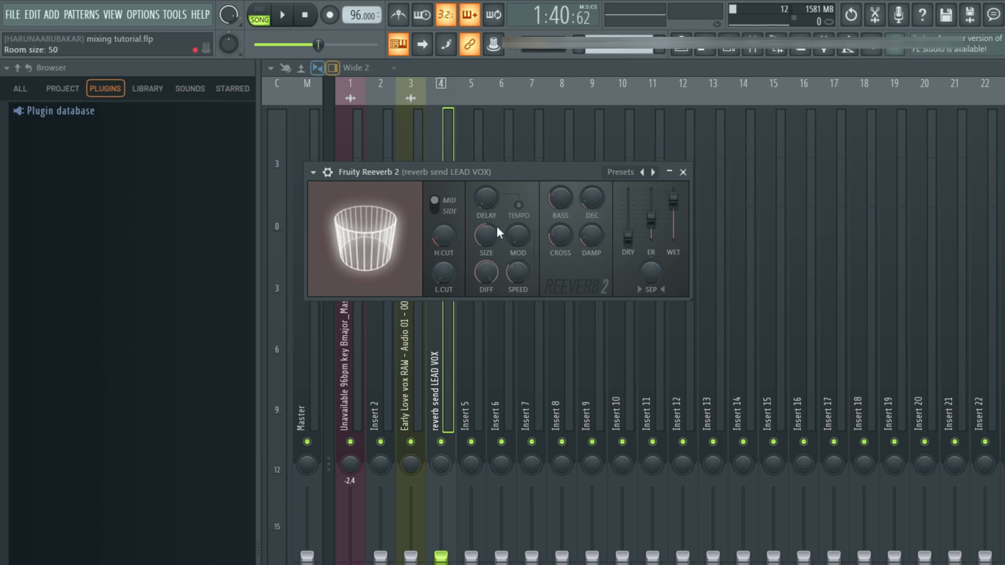
left_click_drag(485, 235, 485, 247)
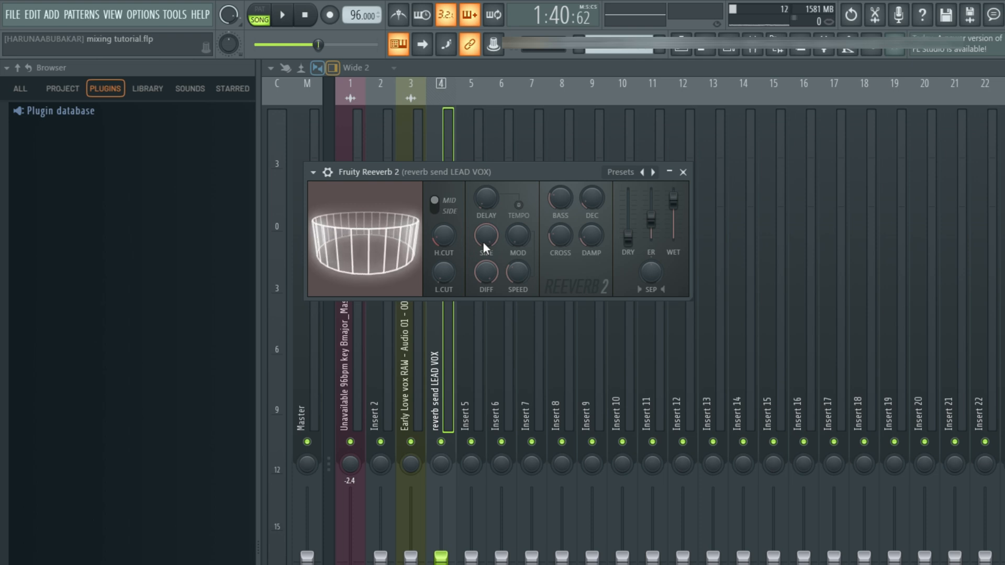
left_click(282, 15)
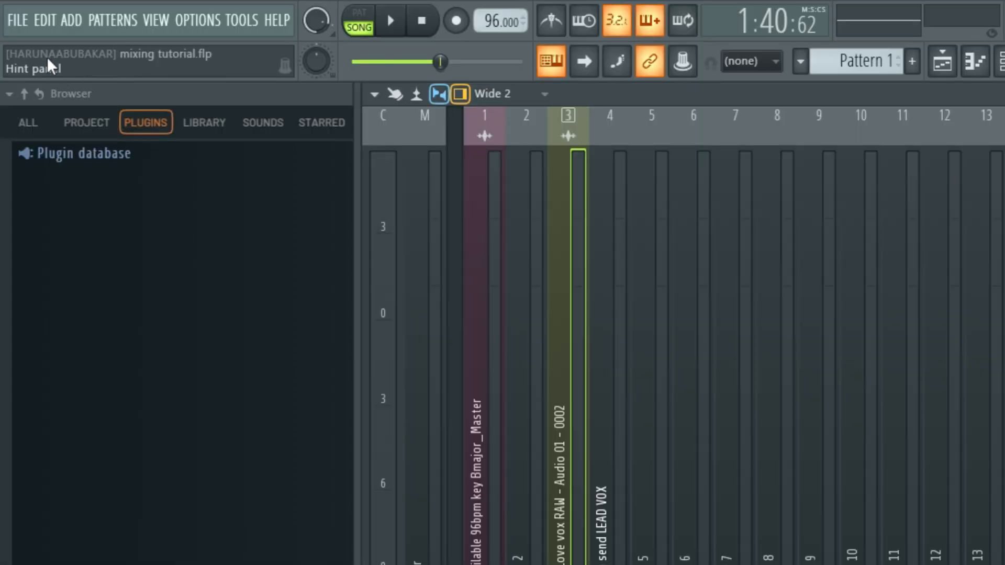
mouse_move(64, 90)
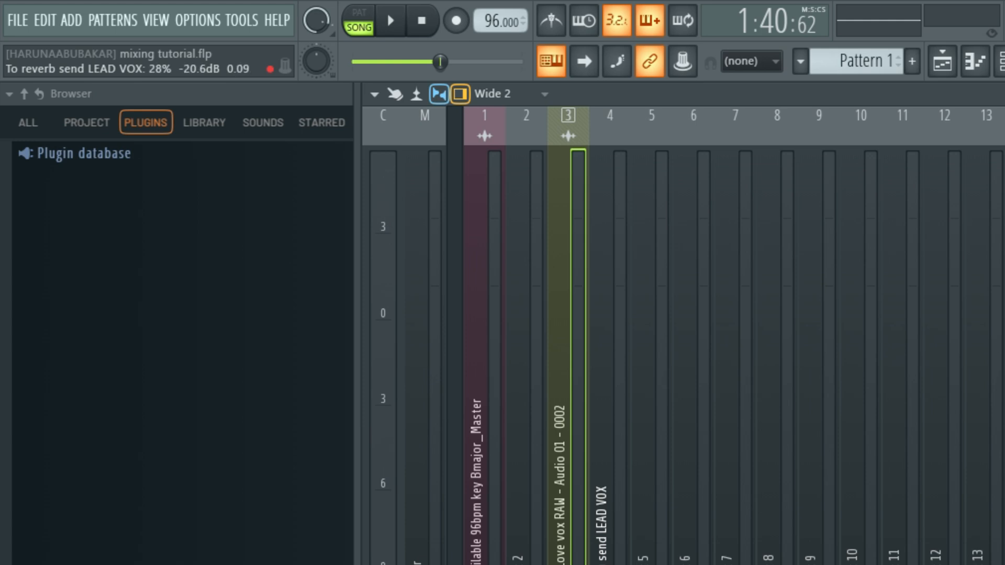
Step: Play and stop the song to audition the 28% reverb send on the lead vocal
left_click(391, 19)
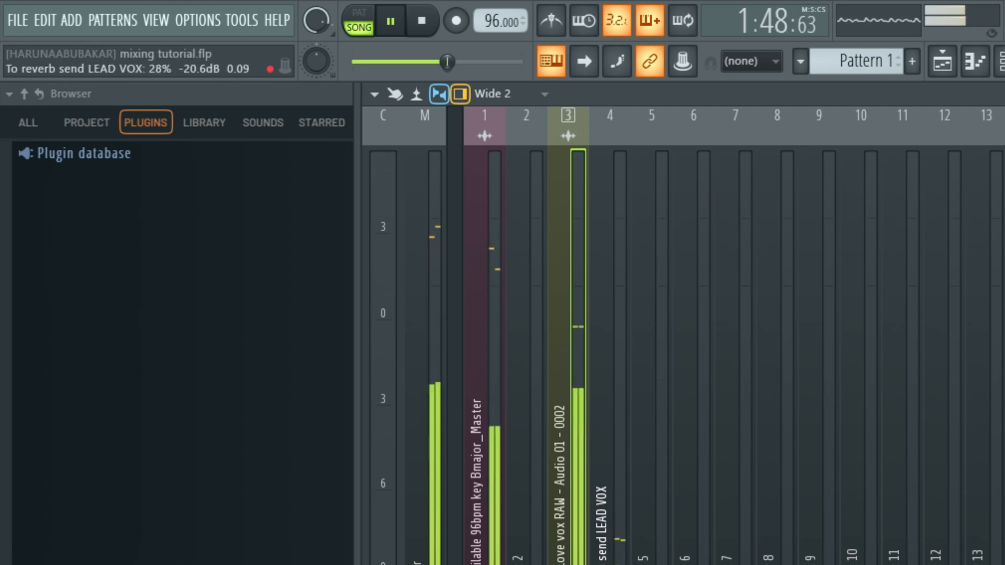
left_click(390, 20)
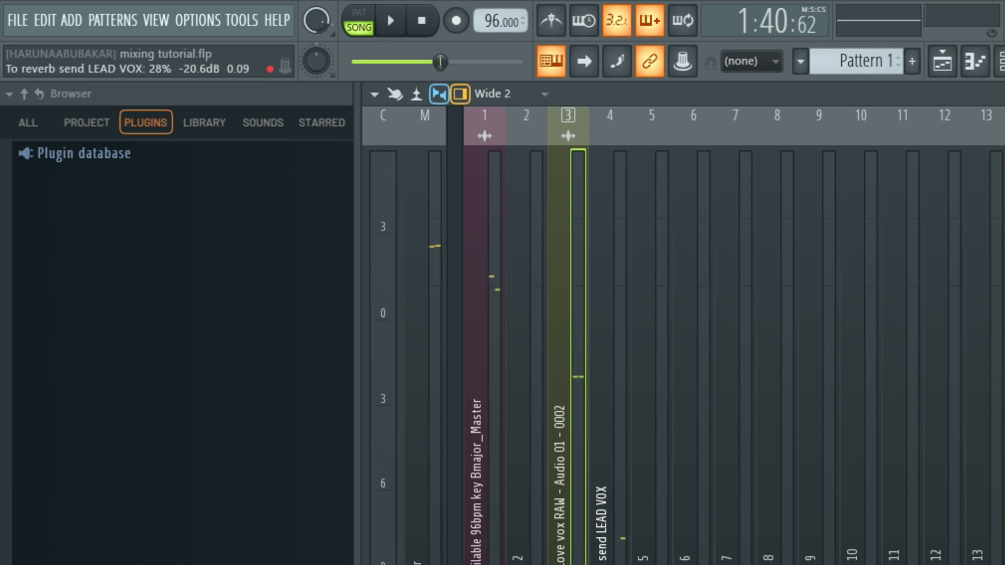
left_click(390, 19)
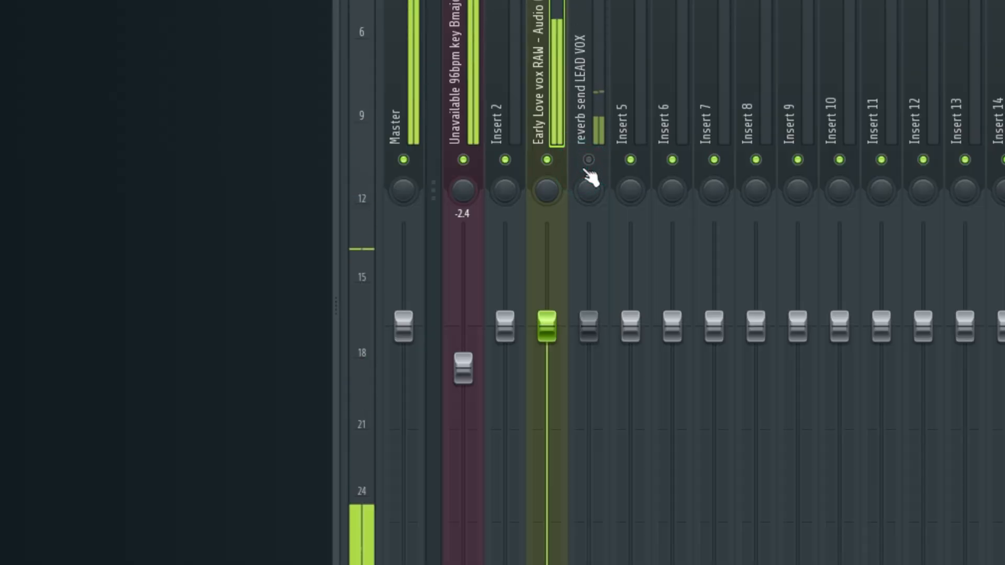
left_click(587, 159)
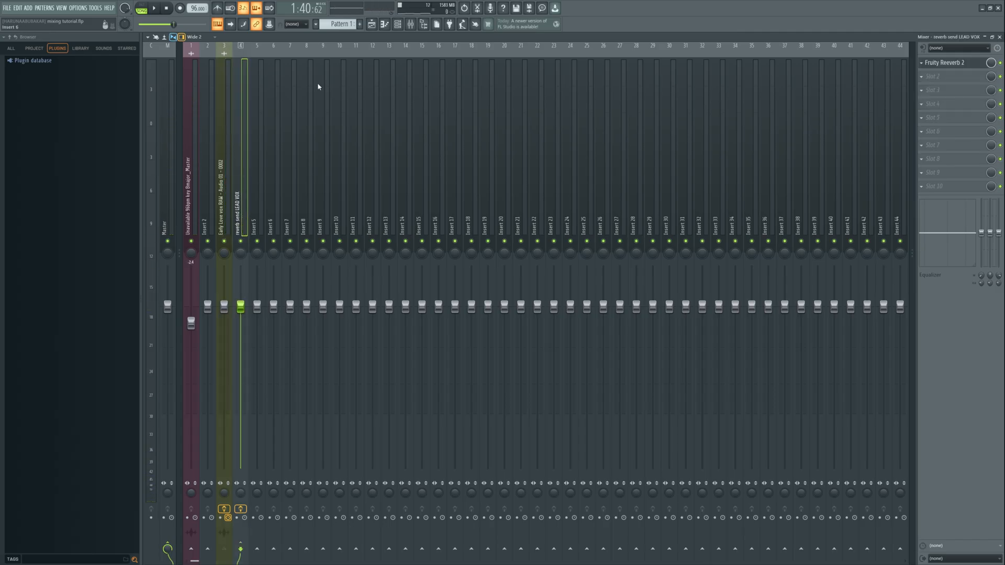
Step: Add Fruity Parametric EQ 2 in slot 2 after Reeverb 2 on the send insert
left_click(955, 76)
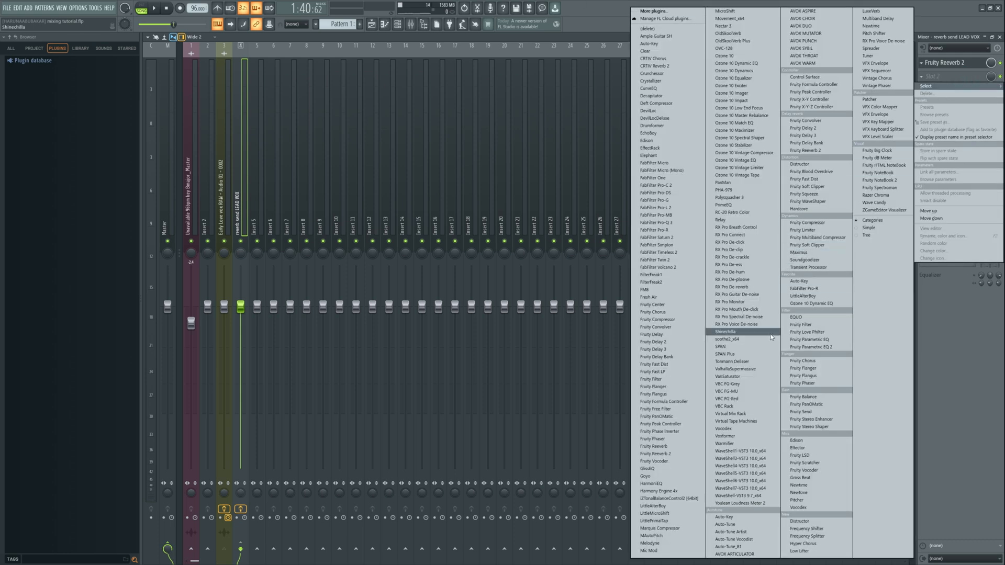
left_click(810, 347)
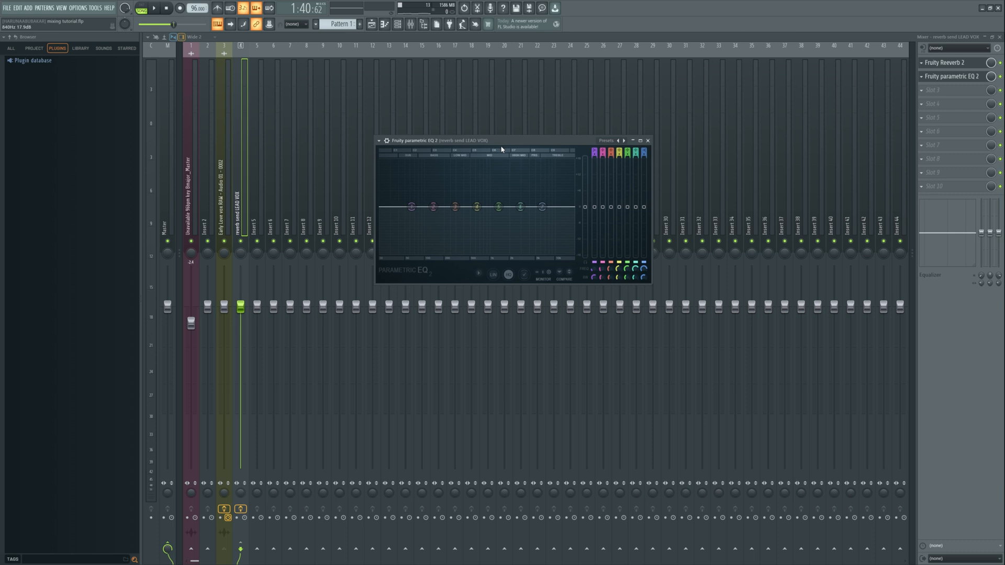
mouse_move(480, 116)
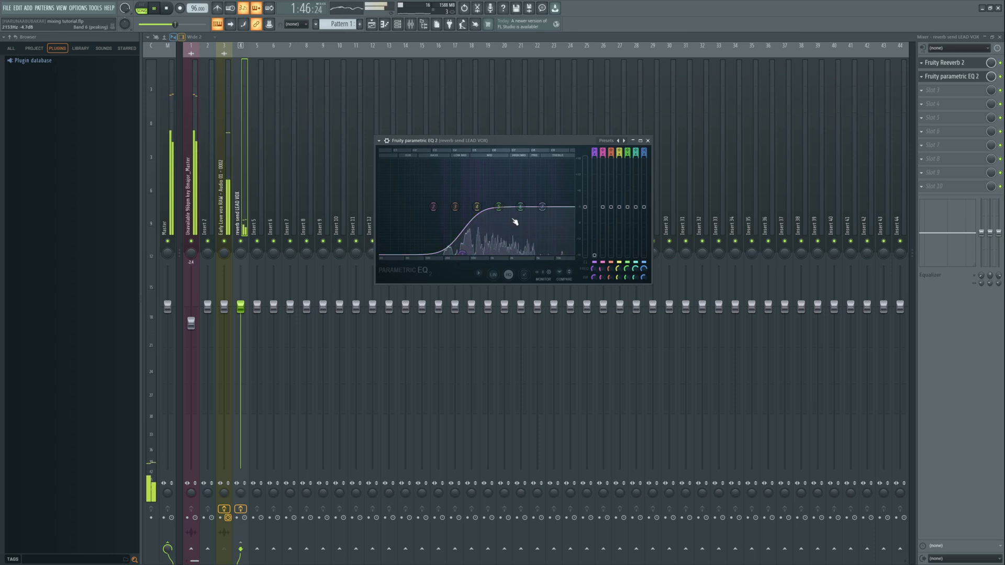
Step: Shape the EQ curve to cut lows and lower the high shelf on the reverb send
left_click_drag(543, 206, 544, 206)
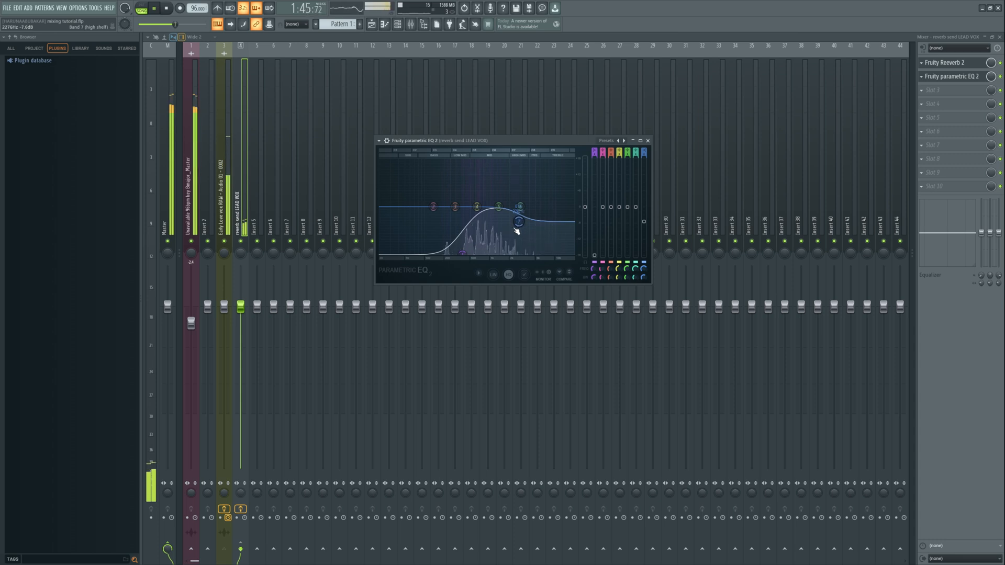
left_click_drag(520, 221, 498, 206)
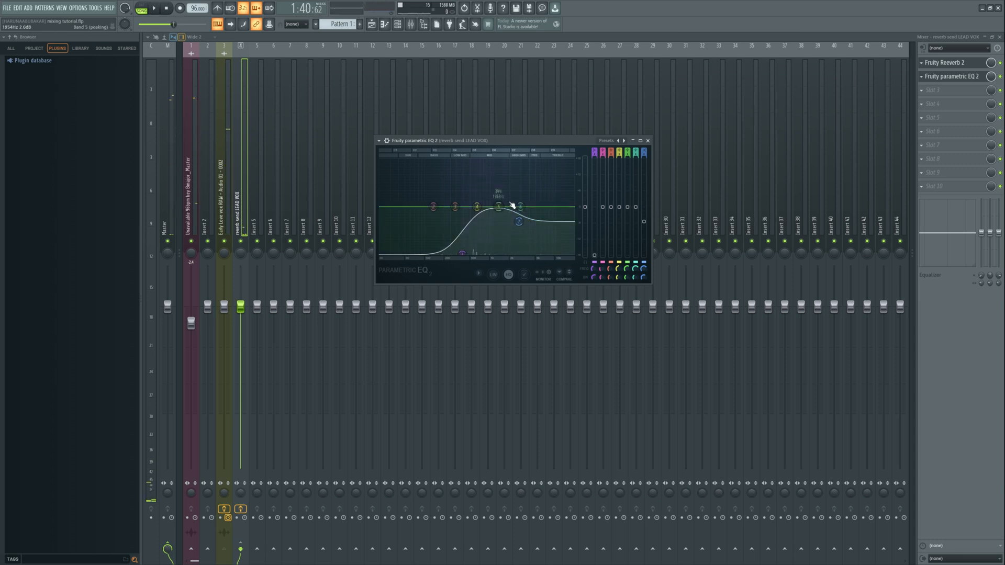
left_click_drag(519, 205, 519, 219)
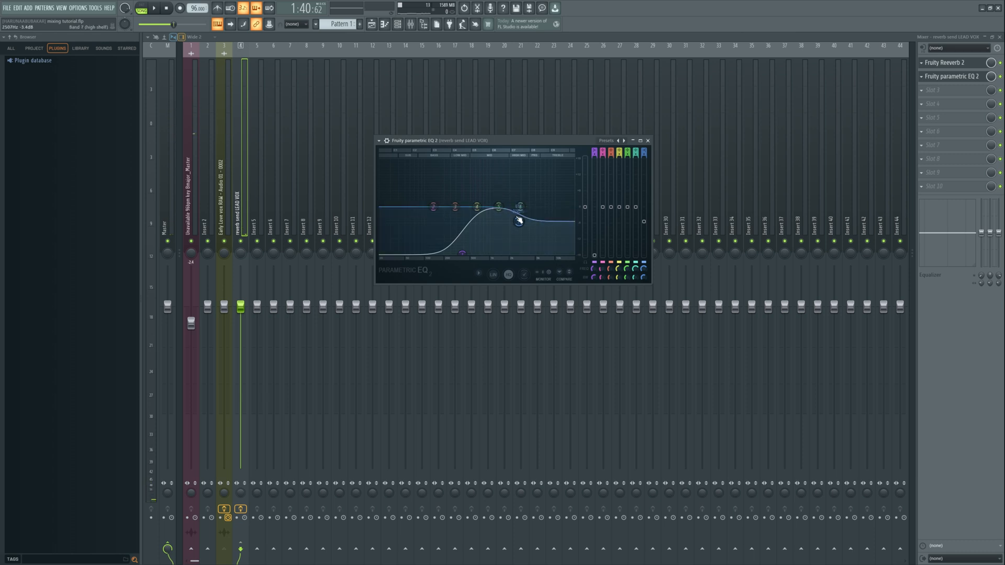